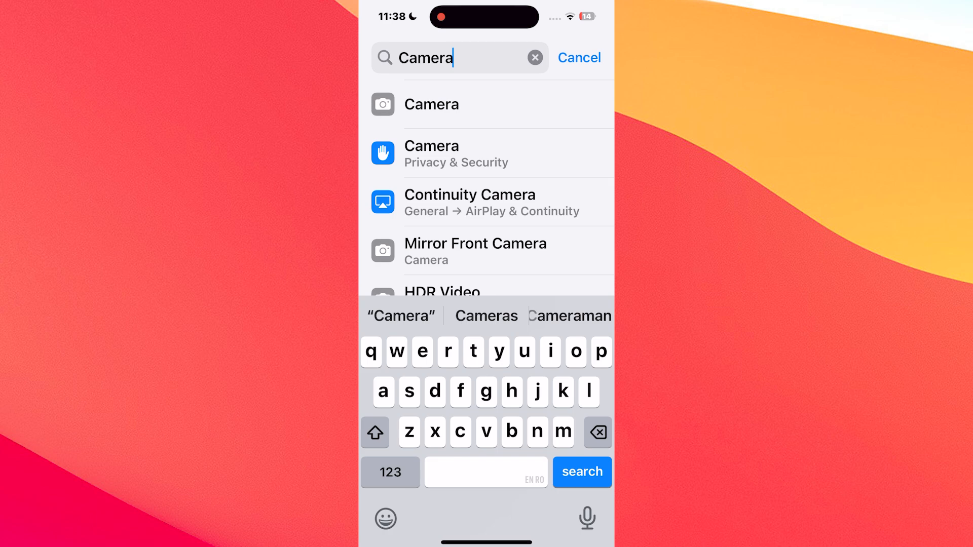
Step: Review the Camera settings page top to bottom, then return to an empty Settings search
click(431, 104)
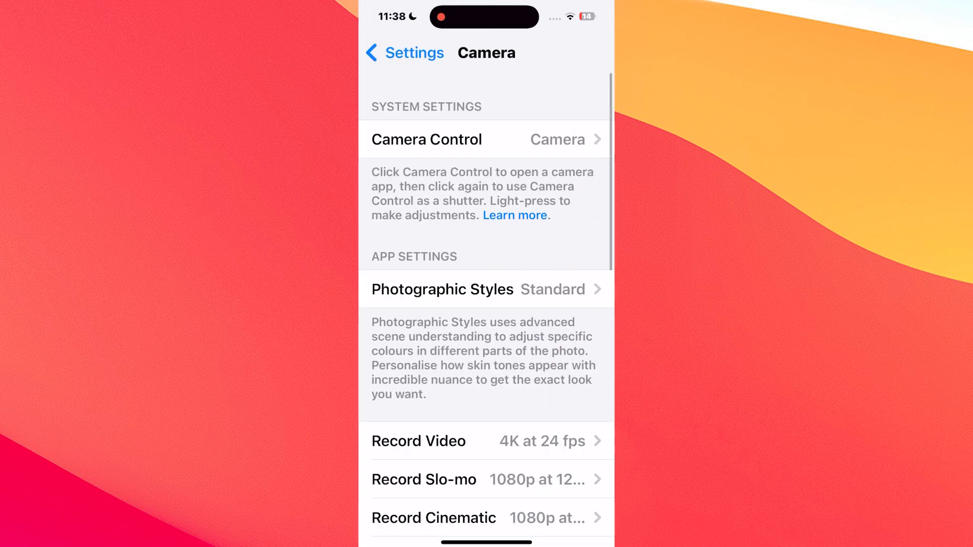
scroll(down, 3)
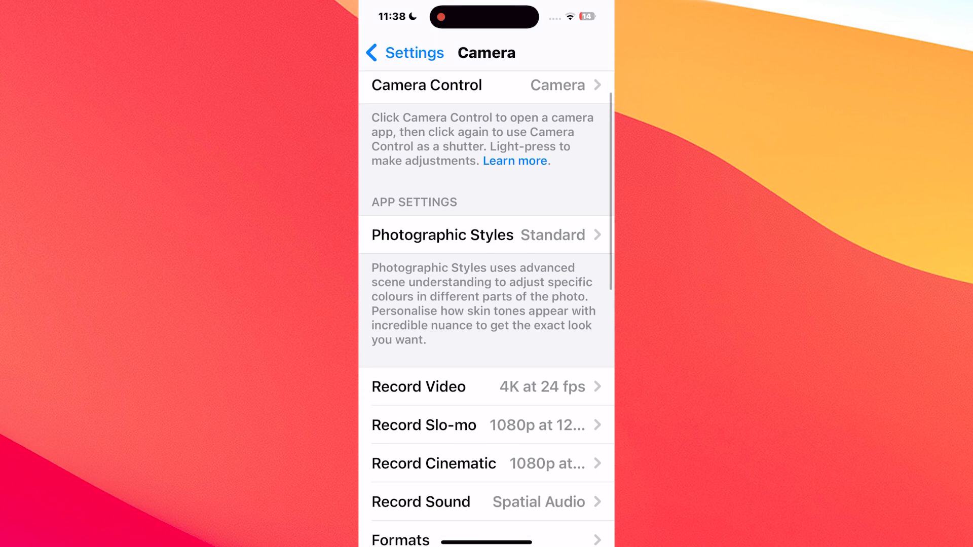
scroll(down, 3)
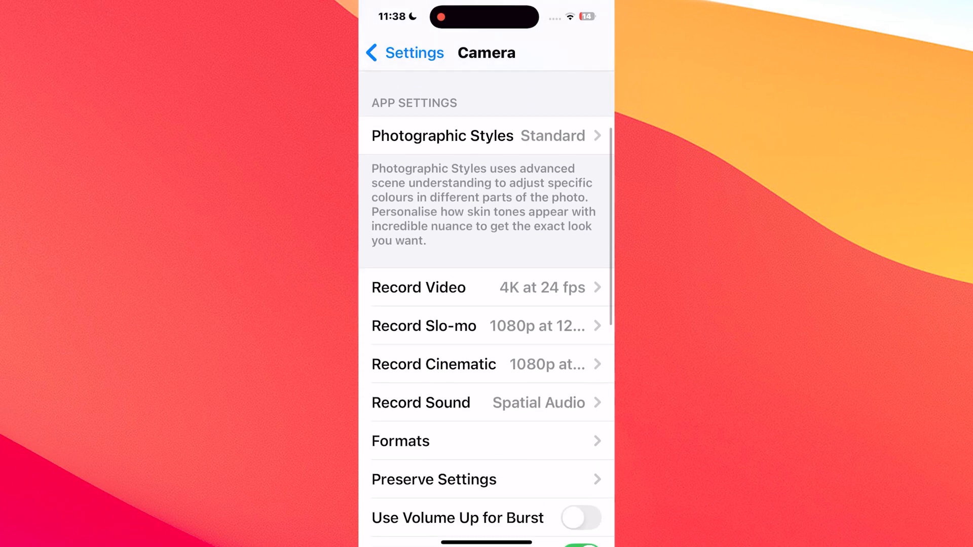
scroll(down, 3)
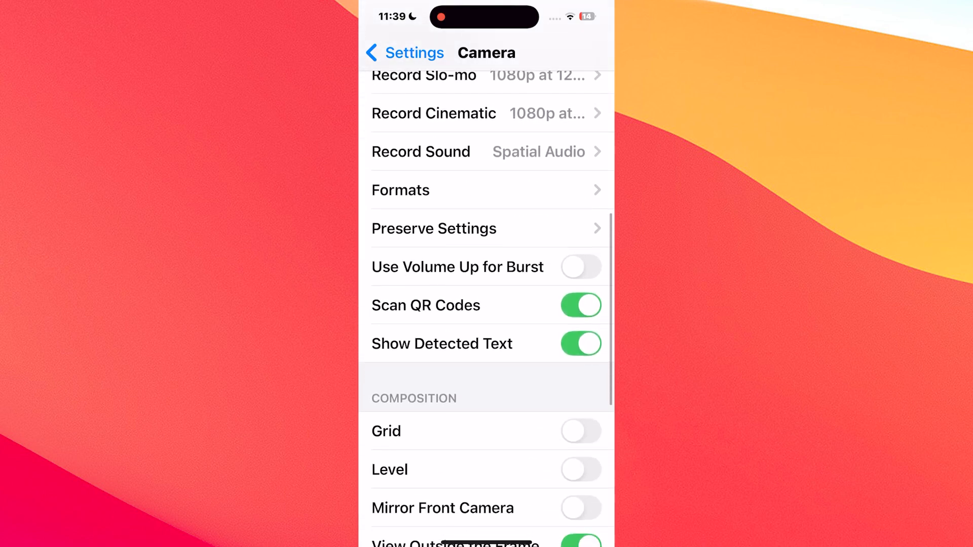
scroll(down, 3)
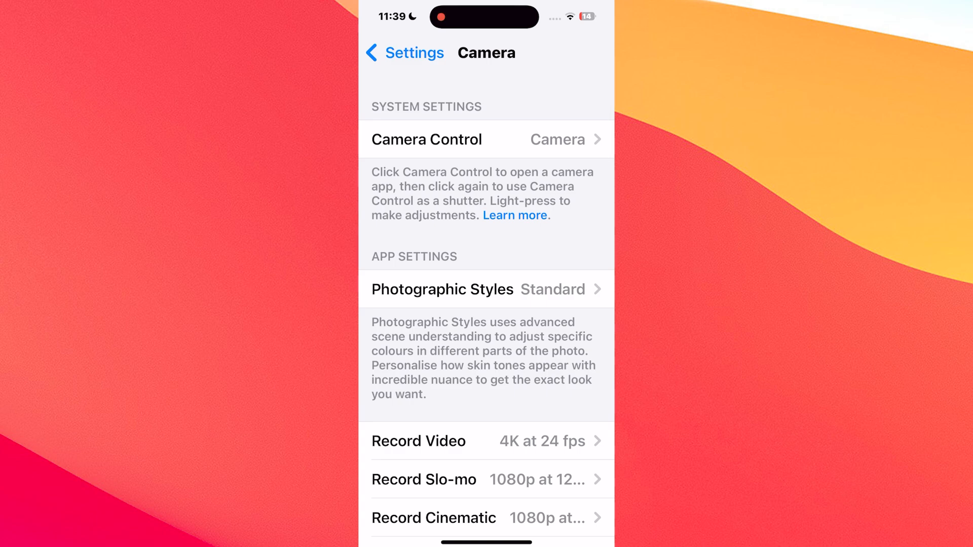
click(439, 289)
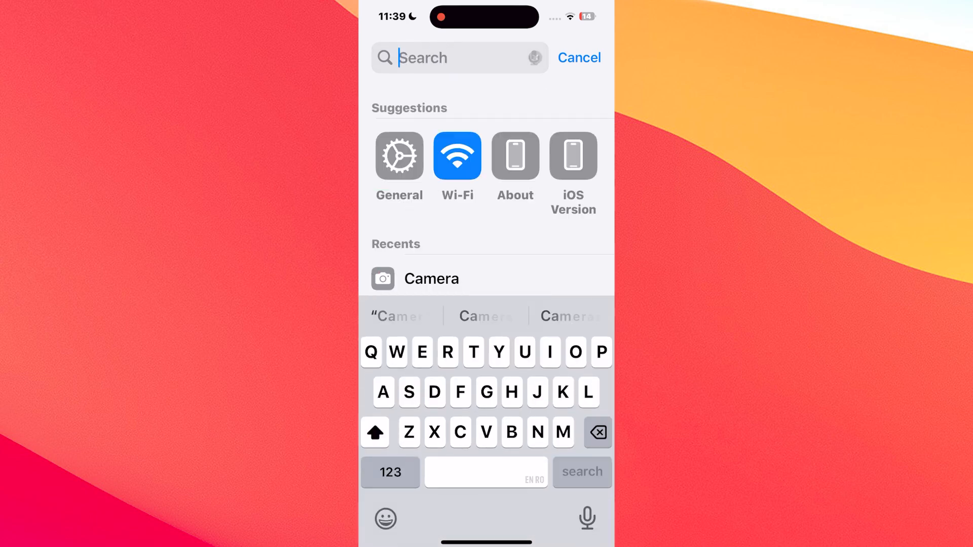
Step: Search 'Photo' and scroll down through the Photos settings page
text(Photo)
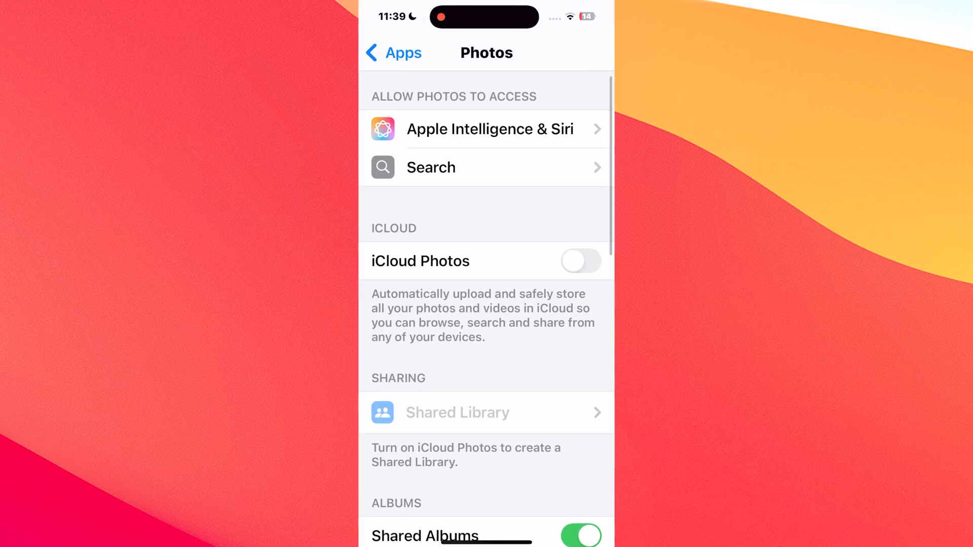
scroll(down, 3)
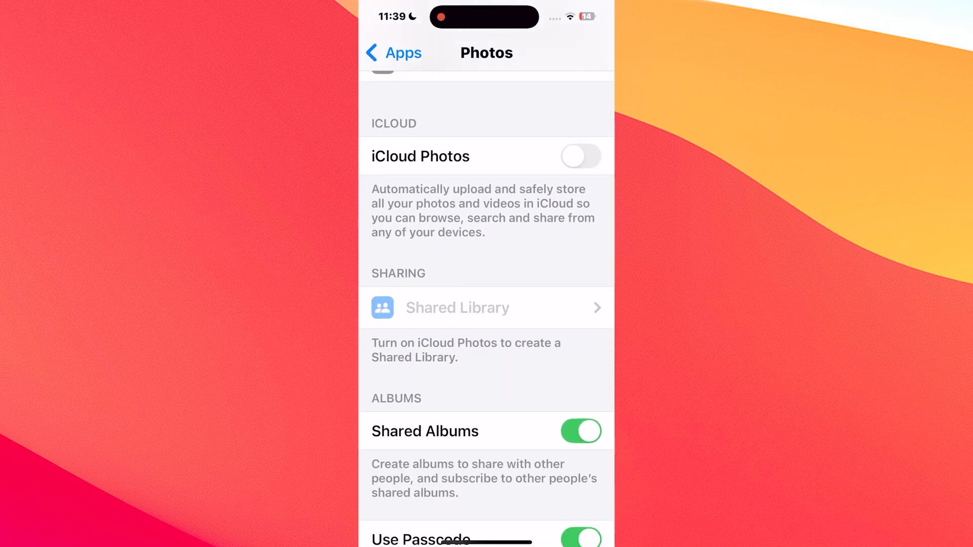
scroll(down, 3)
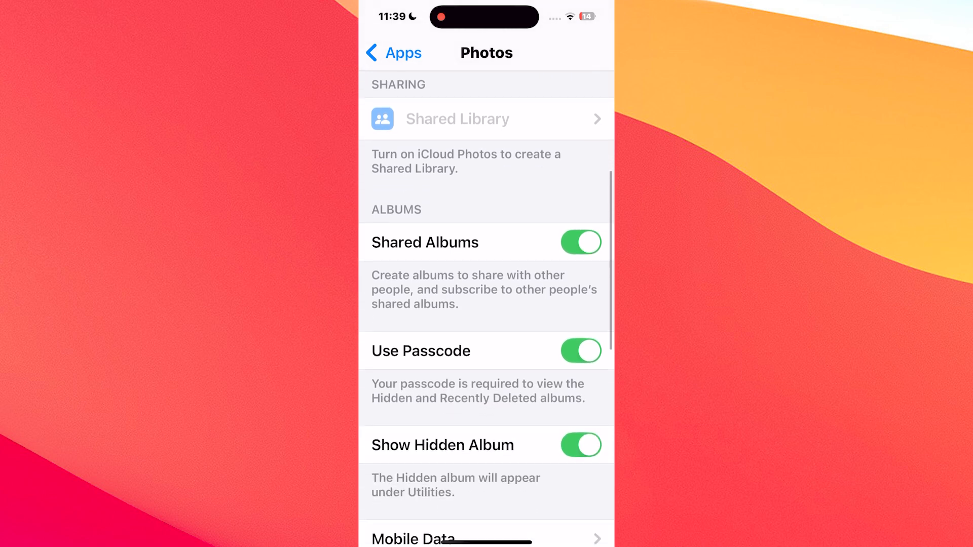
scroll(down, 3)
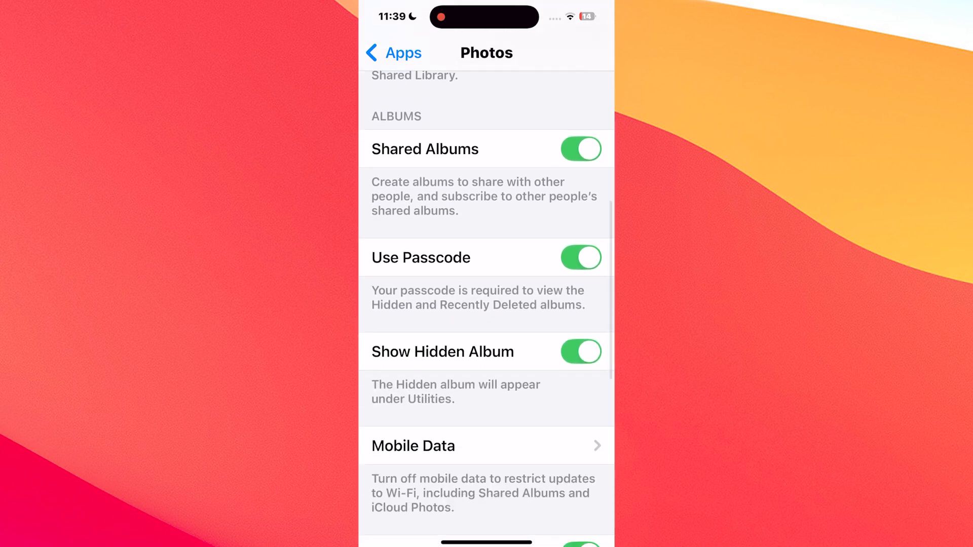
scroll(down, 3)
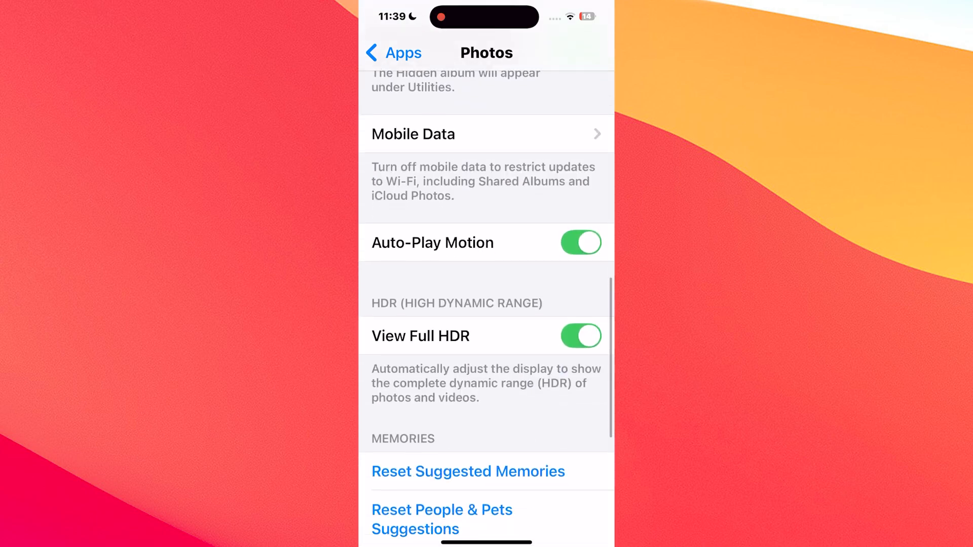
scroll(down, 3)
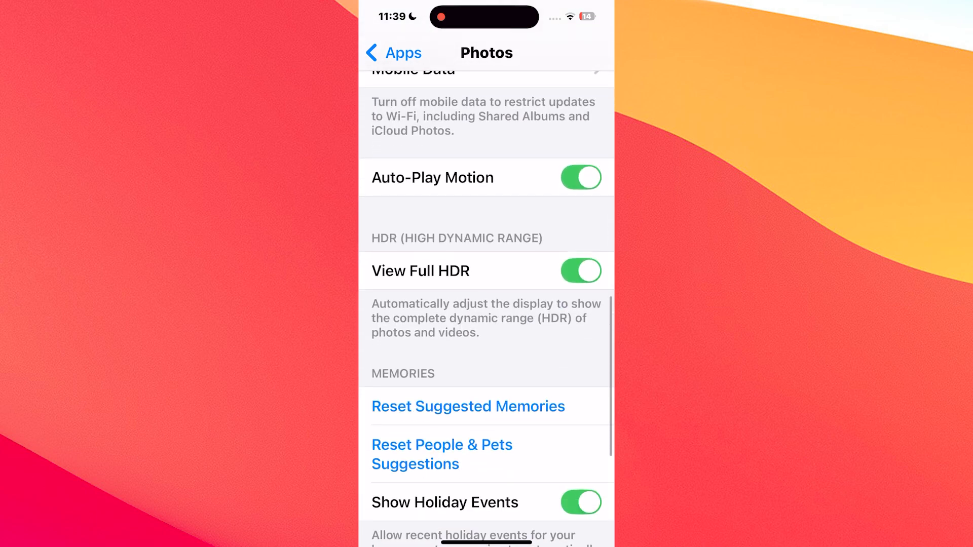
Step: Continue to the Enhanced Visual Search option at the bottom, then return to the Settings search
scroll(down, 3)
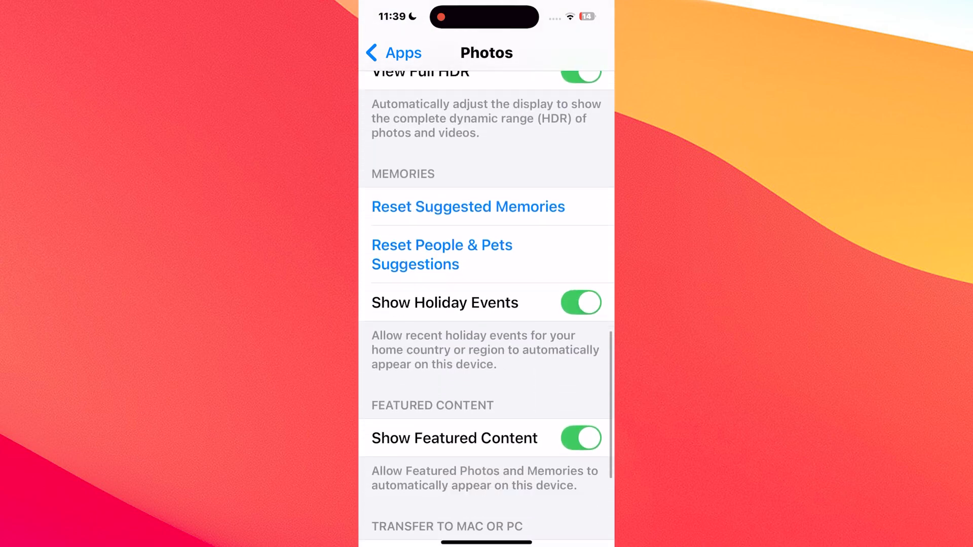
scroll(down, 3)
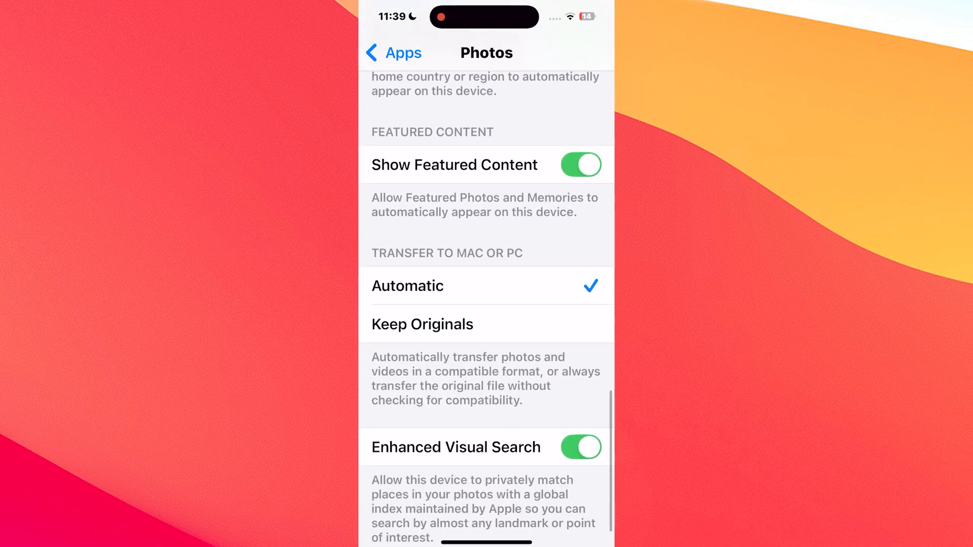
scroll(down, 3)
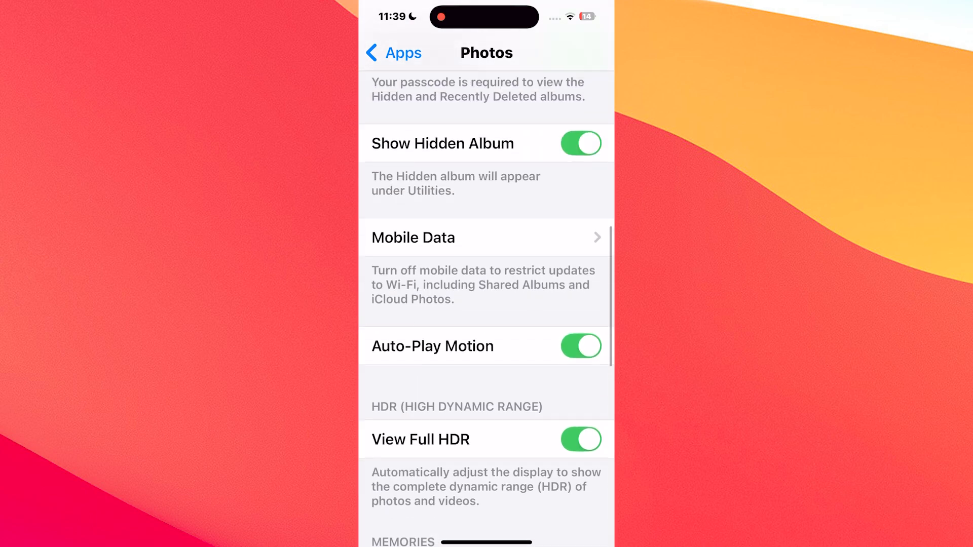
scroll(down, 3)
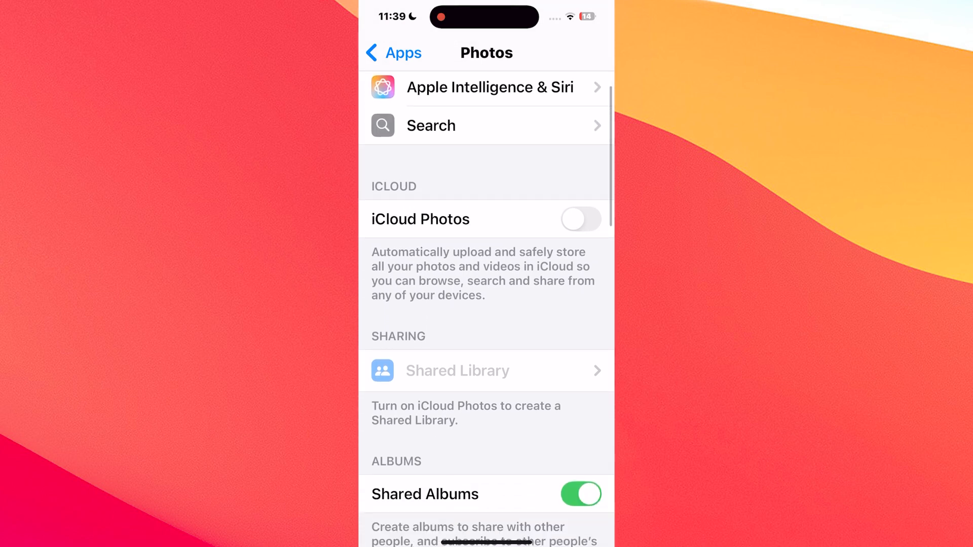
click(393, 53)
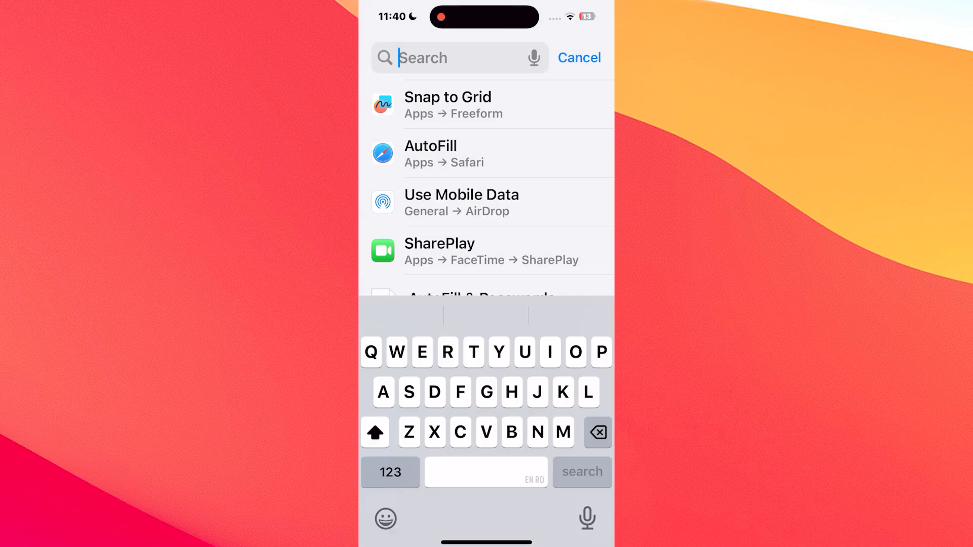
Step: Search 'Sound' and reach Accessibility > Audio & Visual, showing Background Sounds and Mono Audio
text(Sound)
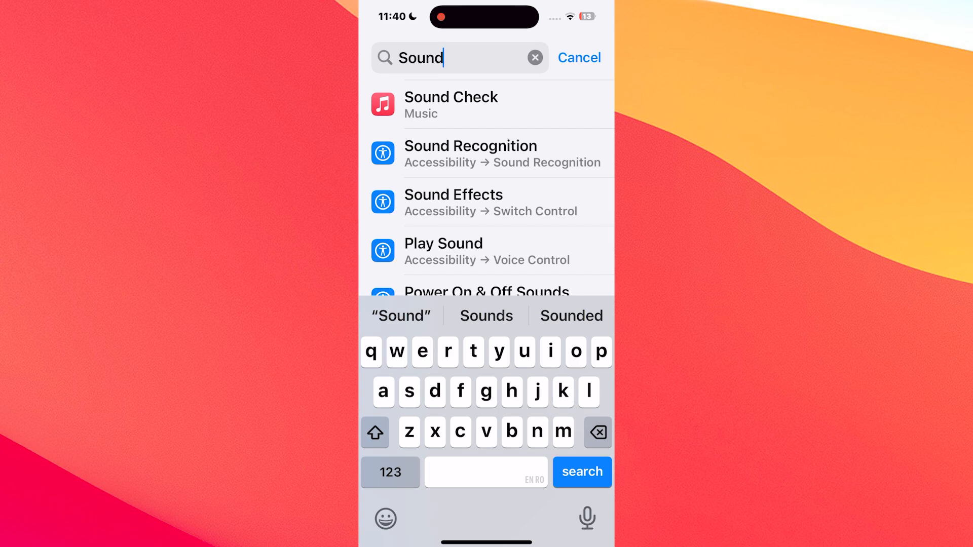
click(469, 153)
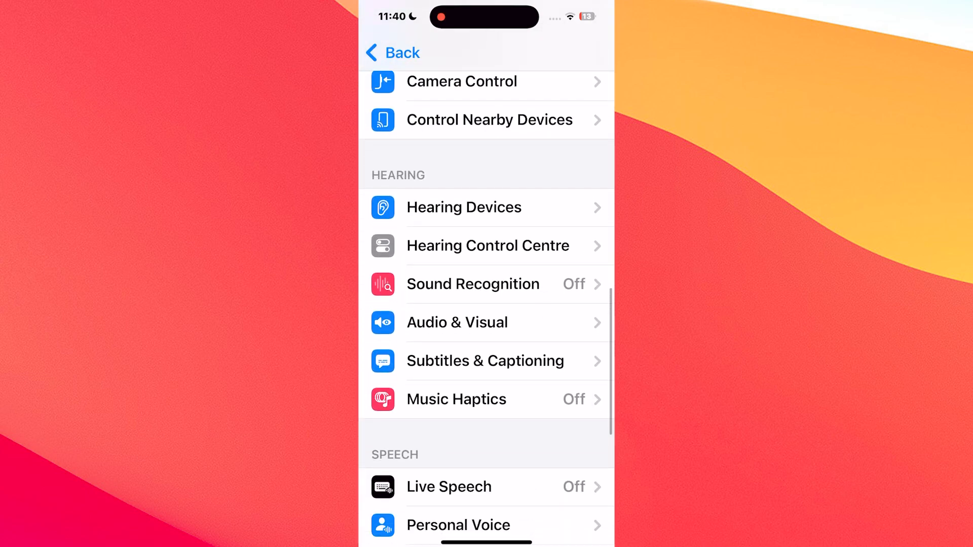
click(457, 323)
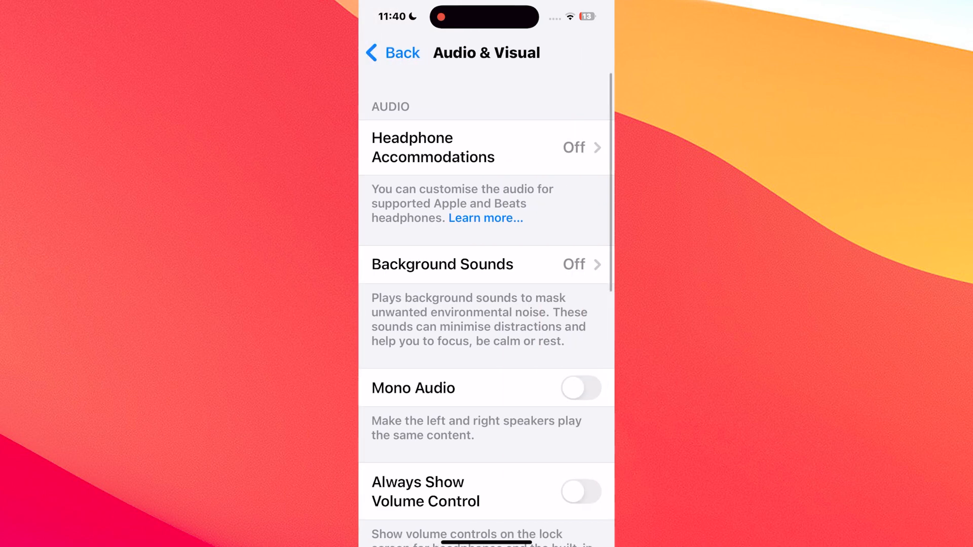
scroll(down, 3)
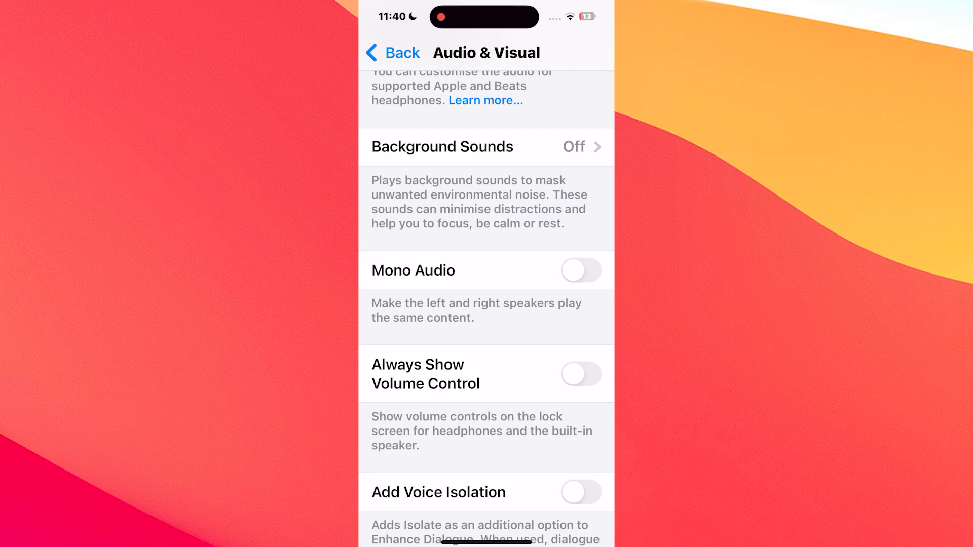
Step: Search 'Battery' and review the Battery page with its Battery Health and Charging subpages
text(Battery)
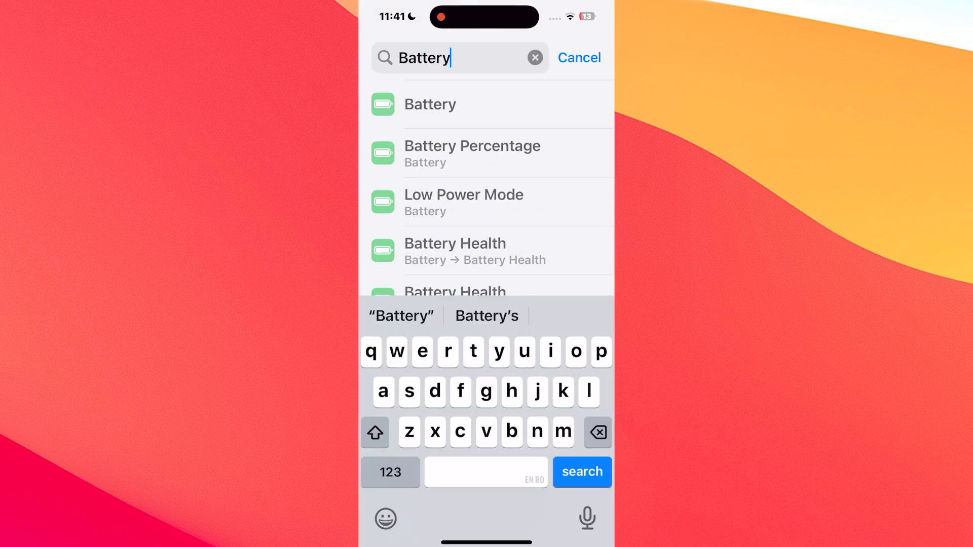
click(430, 103)
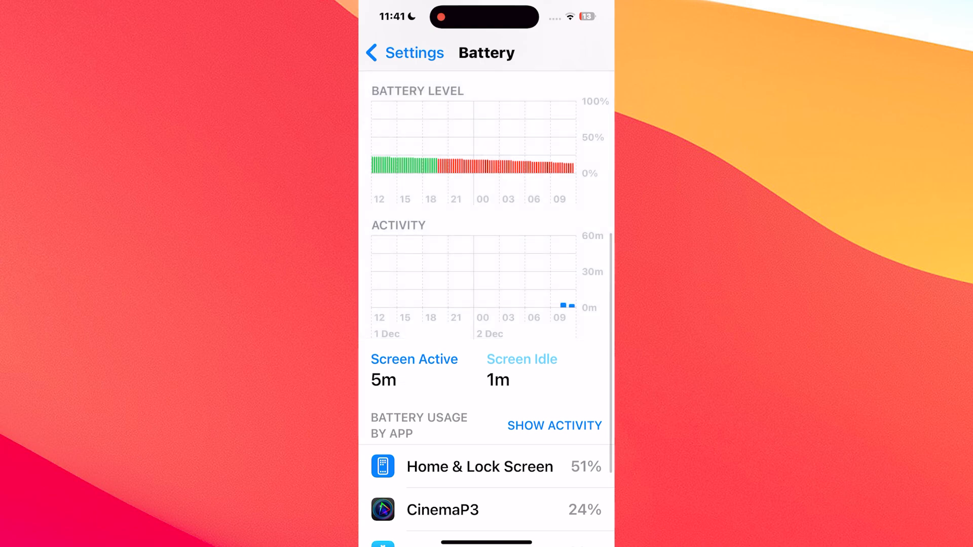
scroll(down, 3)
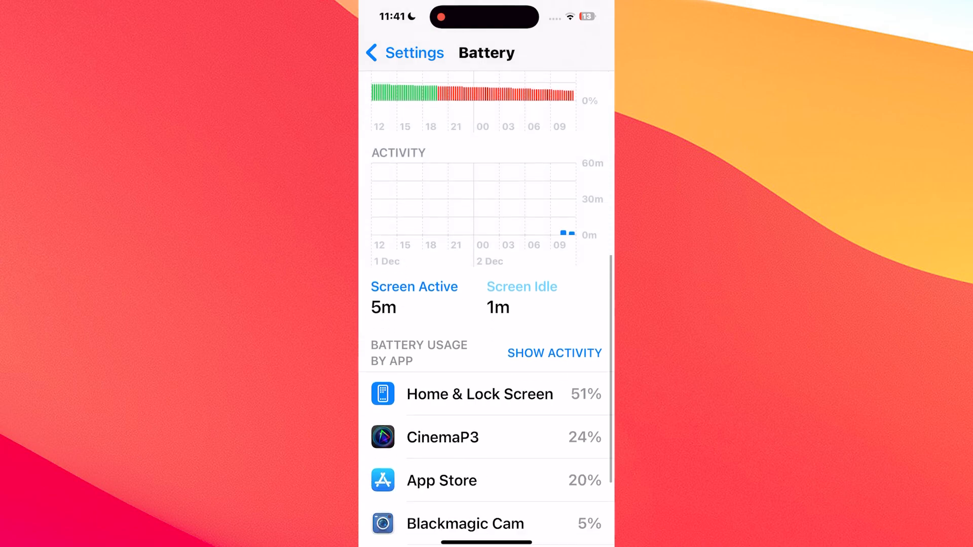
scroll(down, 3)
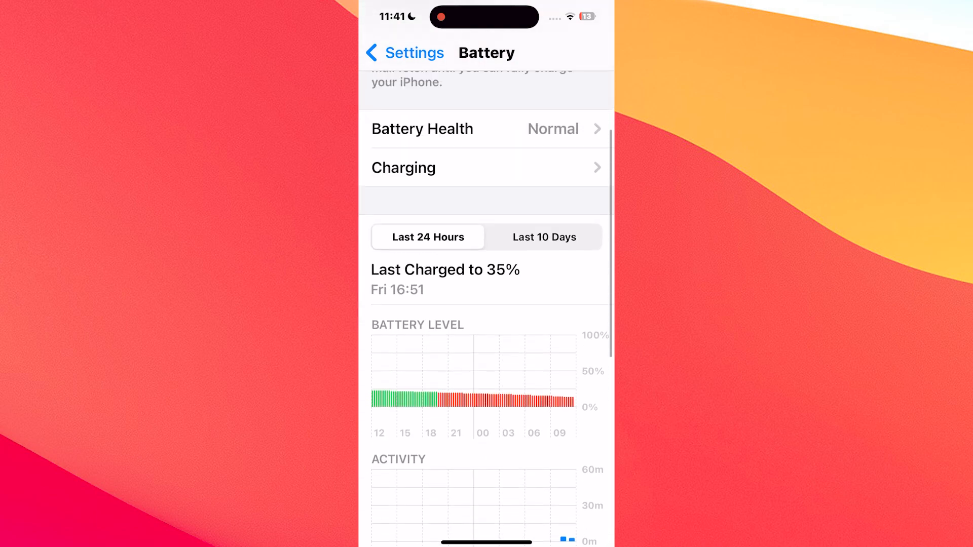
click(485, 129)
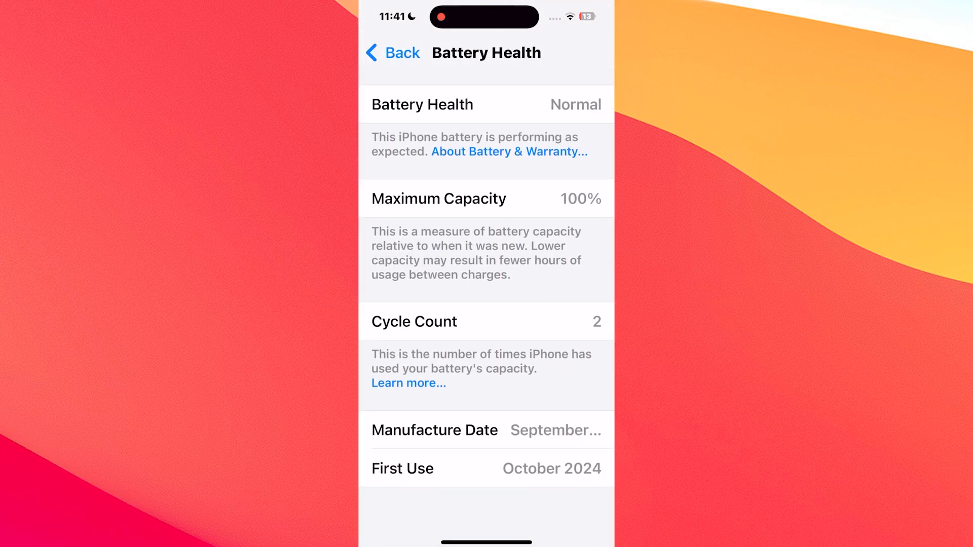
click(392, 53)
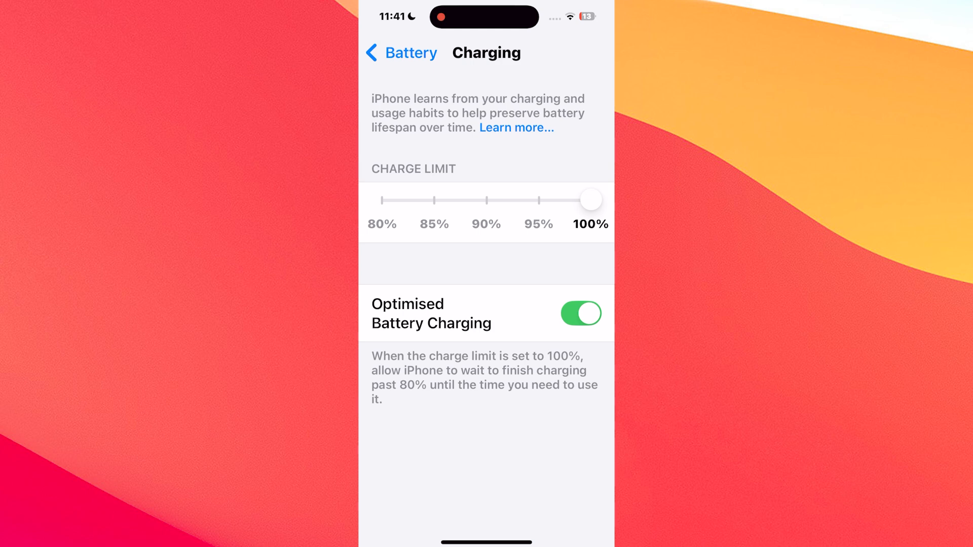
click(402, 53)
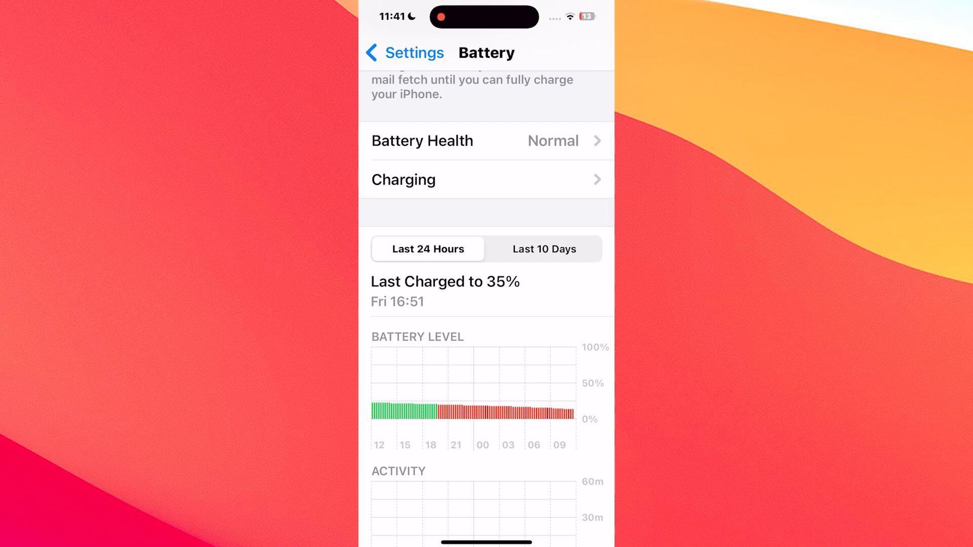
Step: Search 'Battery' again to list the battery-related settings matches
text(Battery)
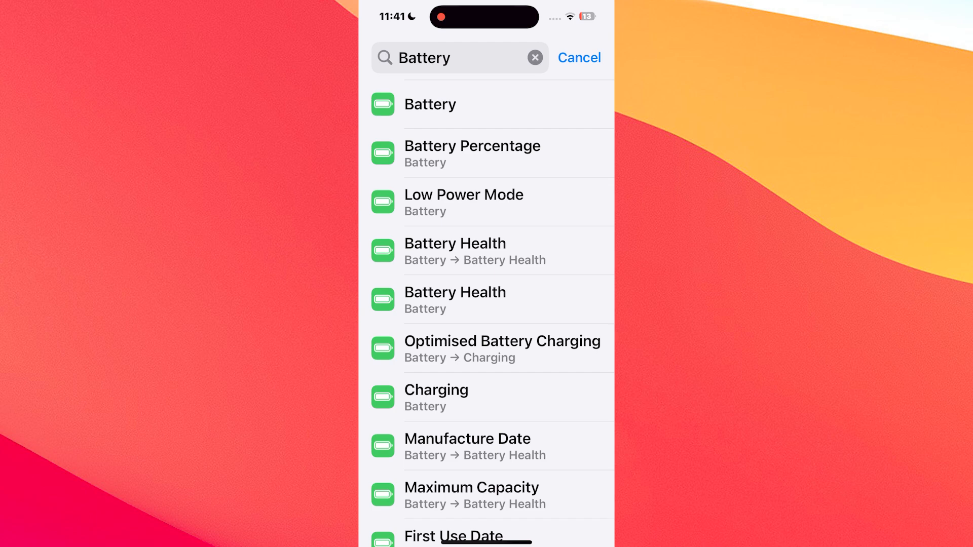
click(430, 103)
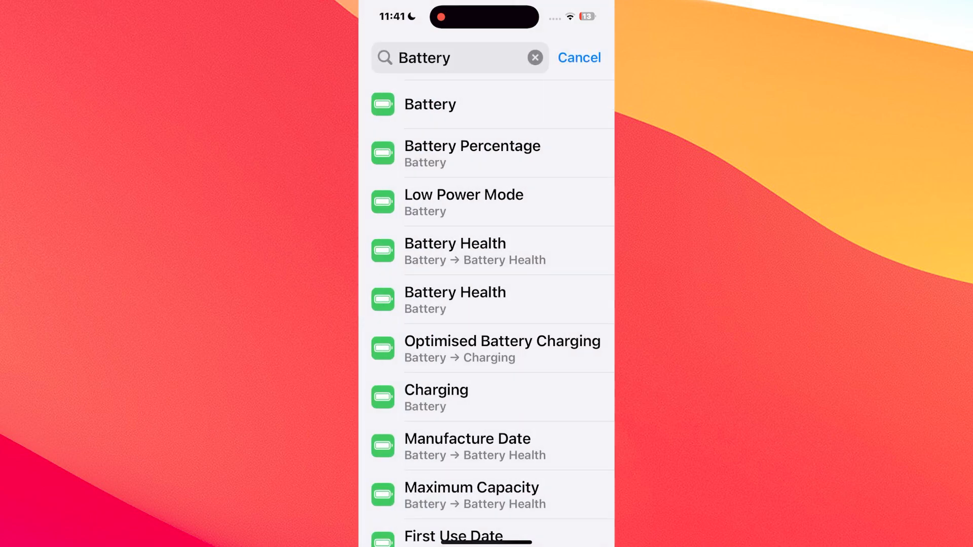
click(430, 105)
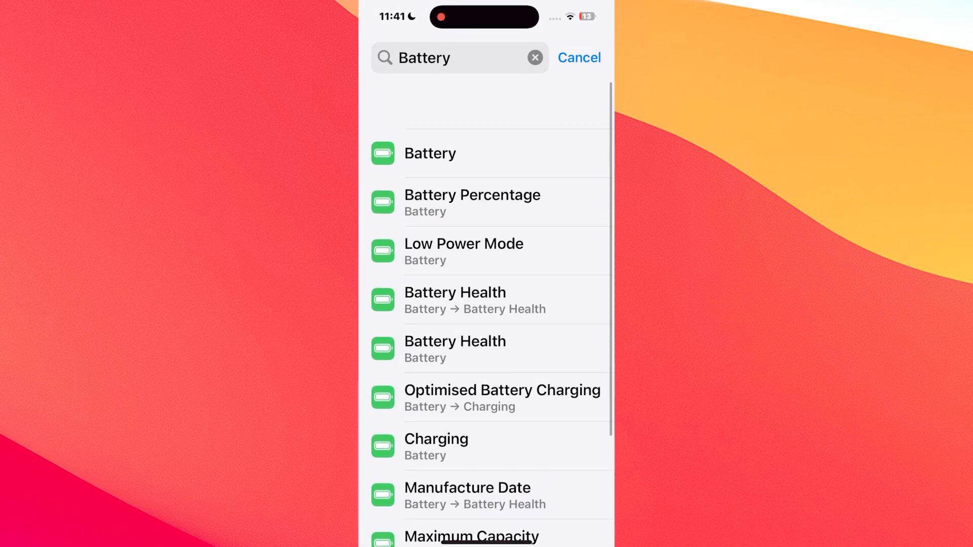
scroll(down, 3)
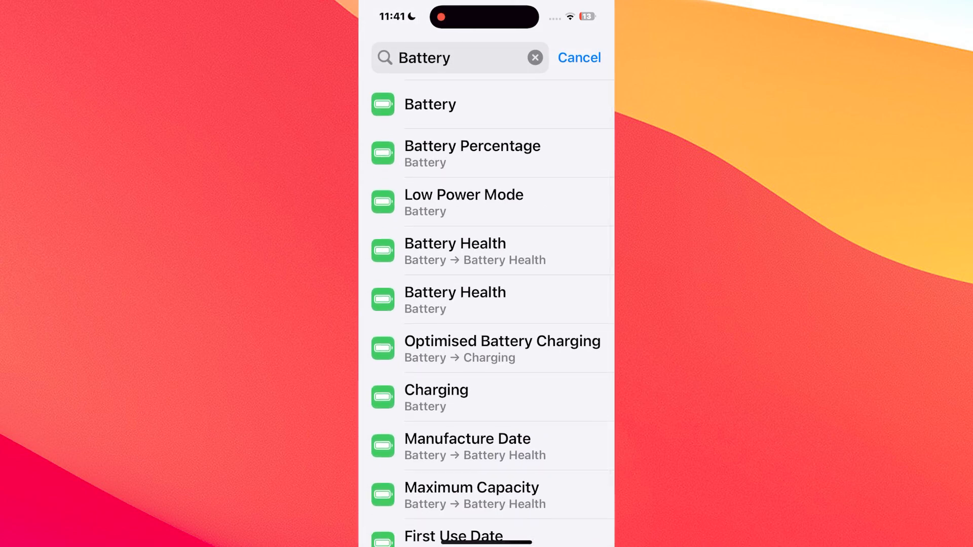
Step: Search for passwords and review the Passwords page down to the garbled Save Passwords row
click(430, 105)
text(Passwo)
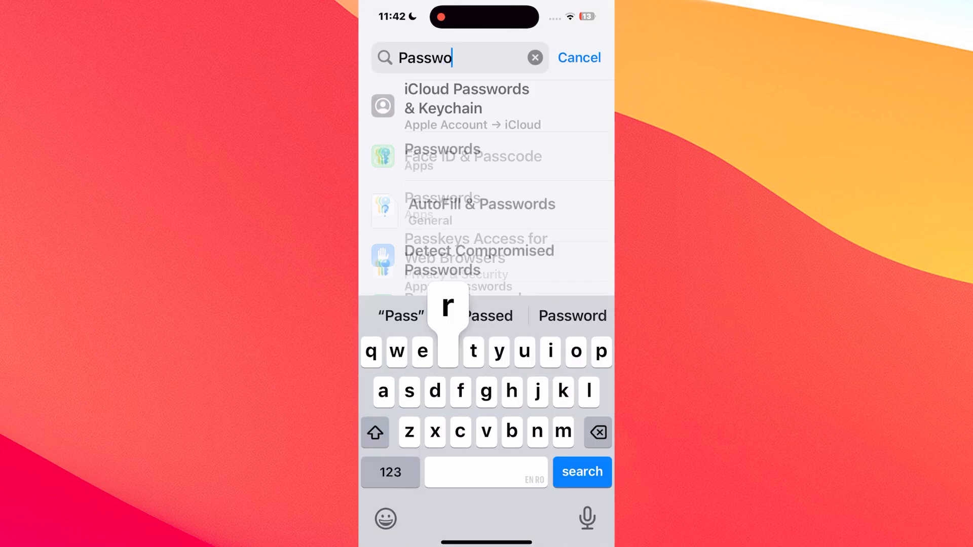
click(441, 154)
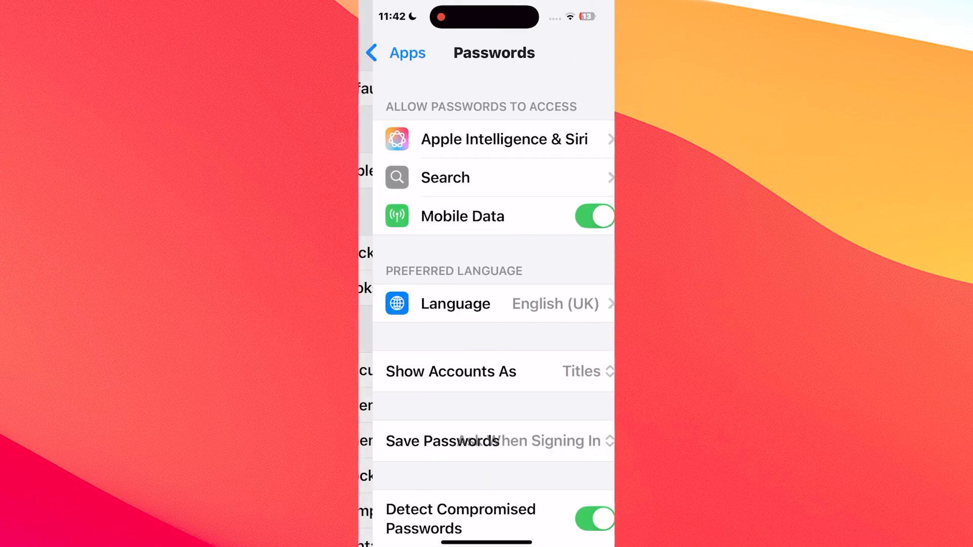
scroll(down, 3)
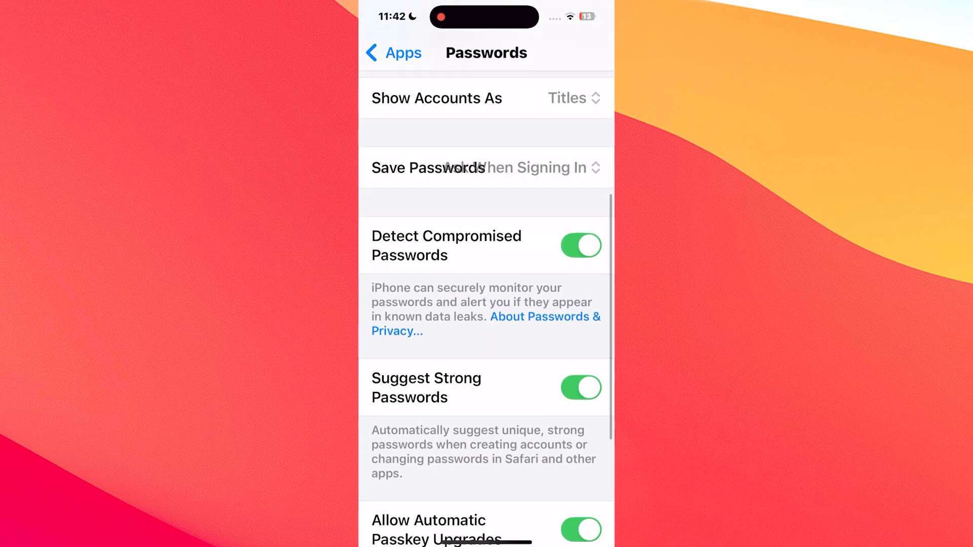
scroll(down, 3)
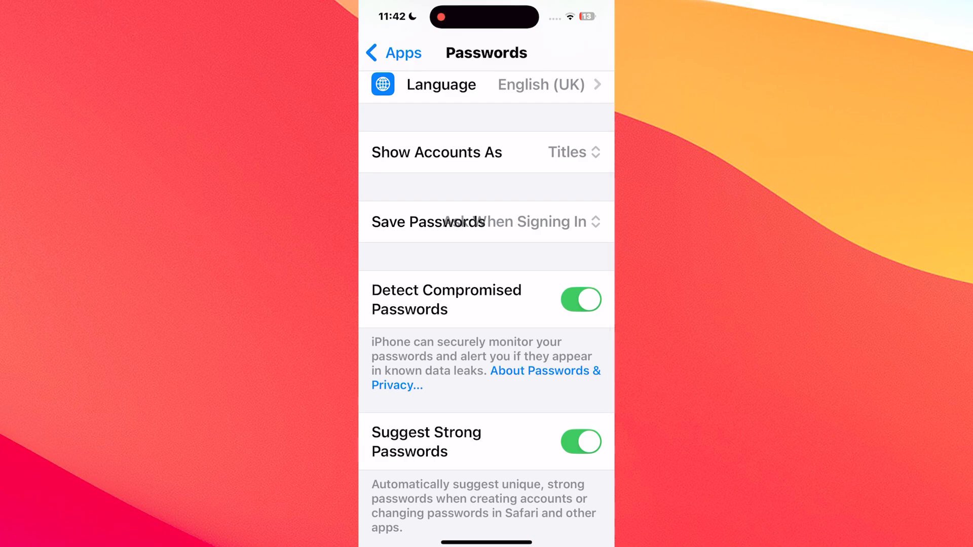
scroll(down, 3)
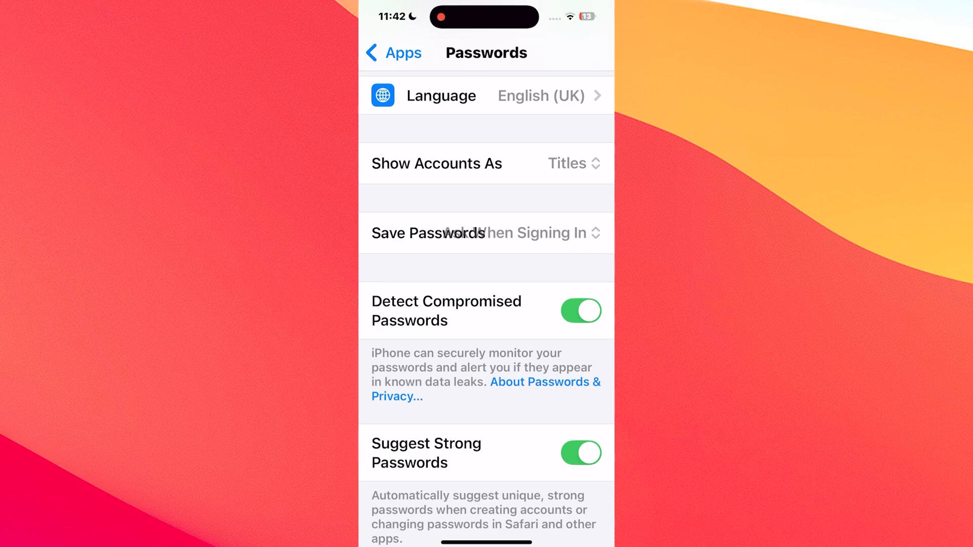
scroll(down, 3)
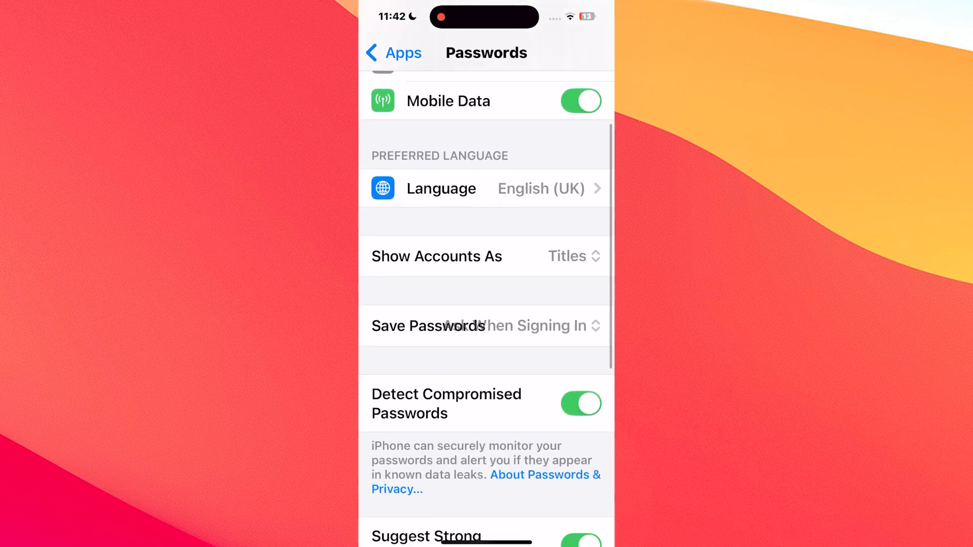